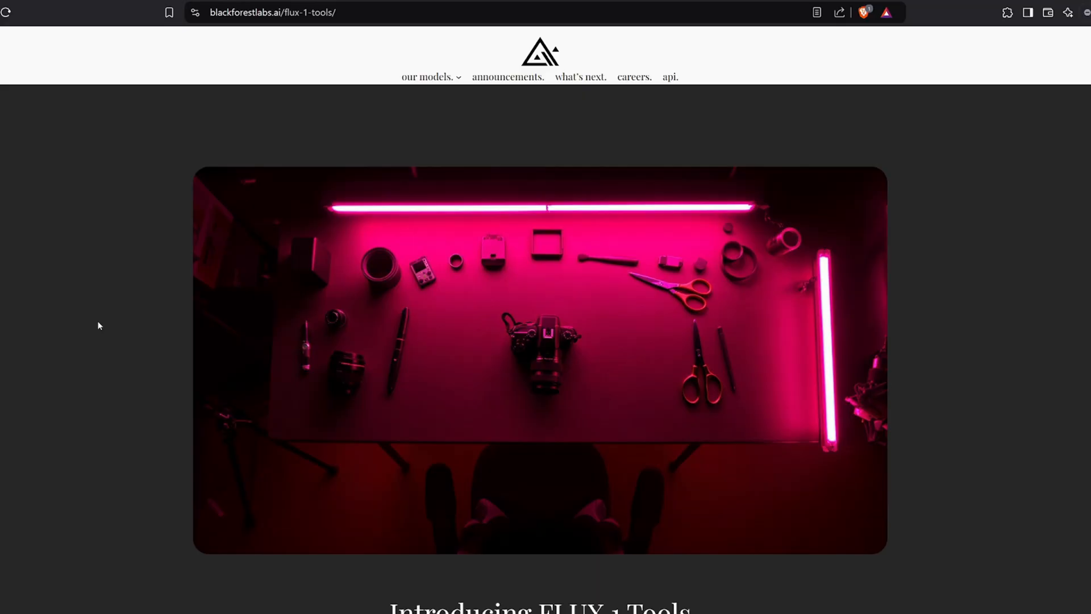
Scroll through the Civitai workflow page, noting the Flux Dev License availability sentence.
scroll("down", 3)
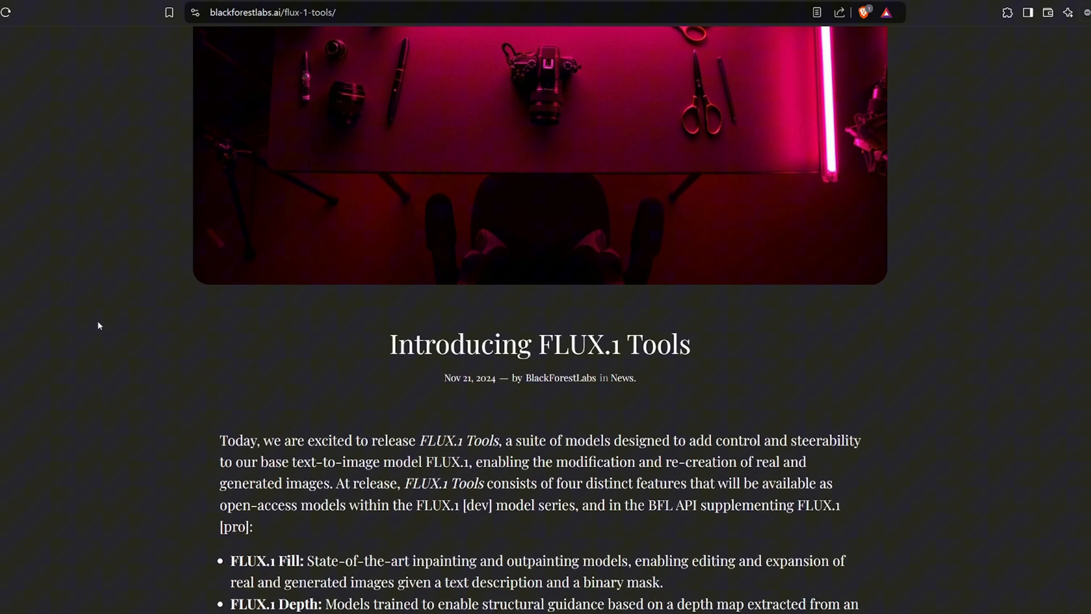
scroll("down", 3)
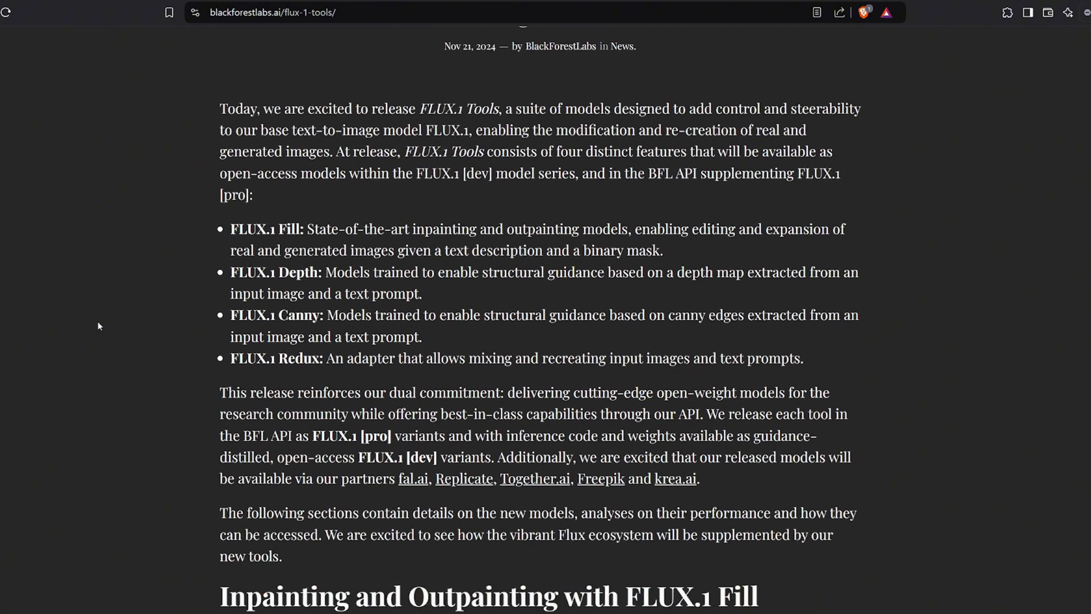
mouse_move(231, 353)
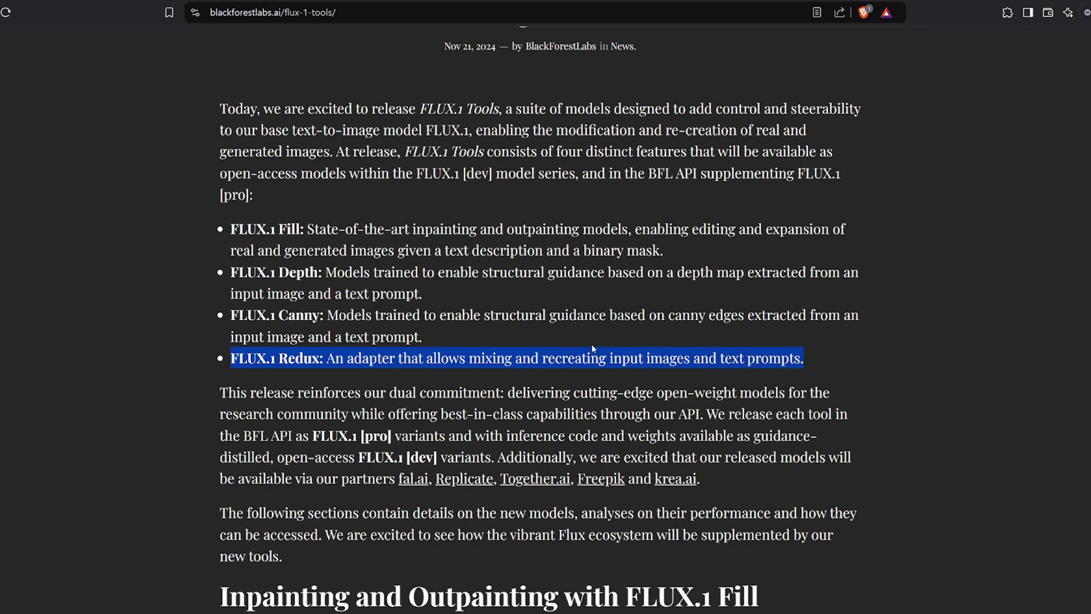
scroll("down", 3)
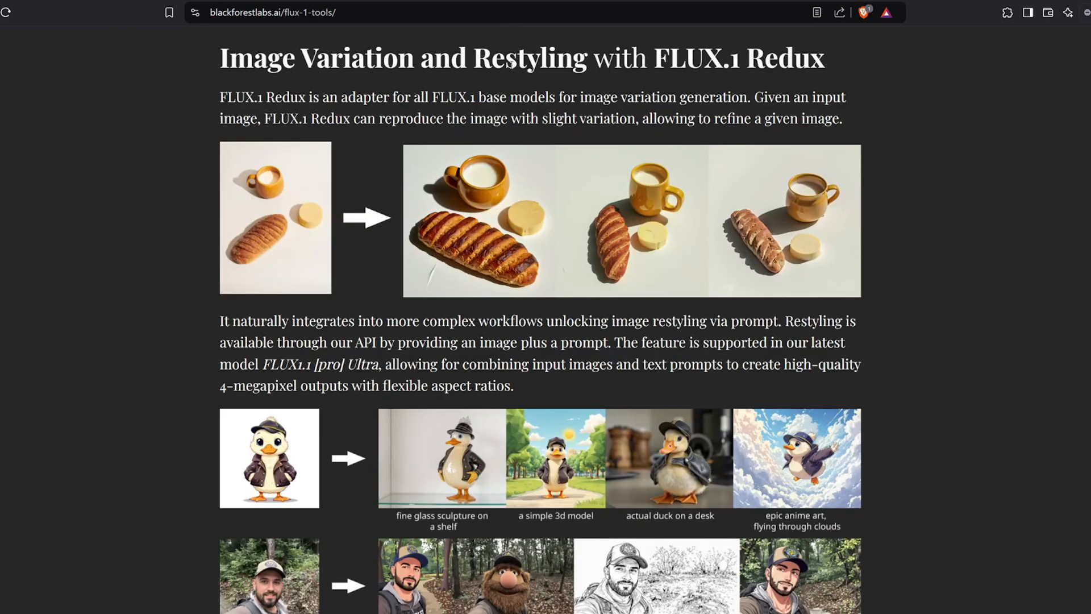
scroll("down", 3)
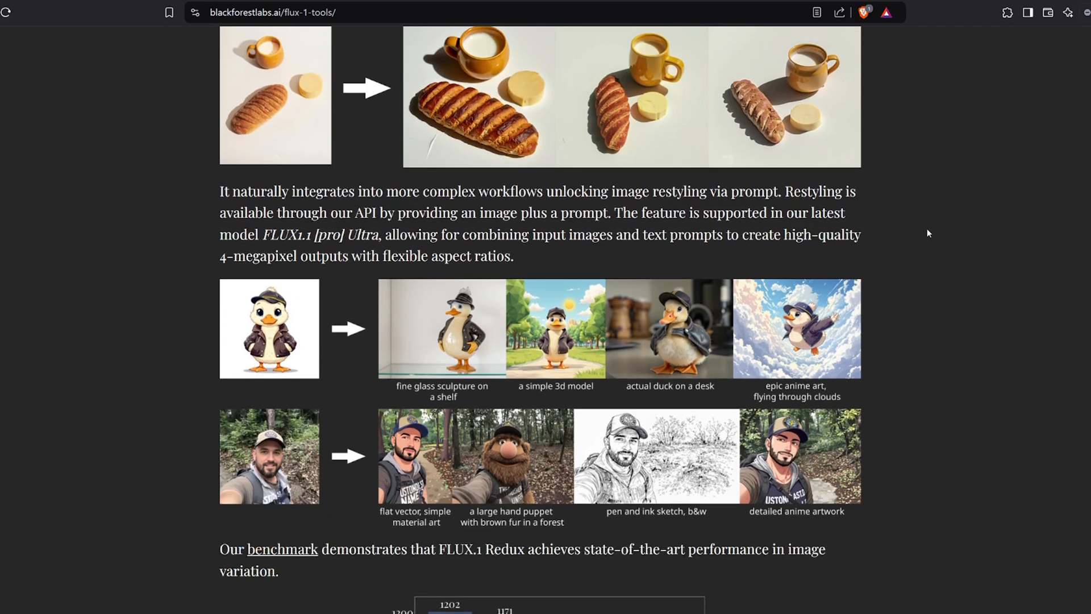
scroll("down", 3)
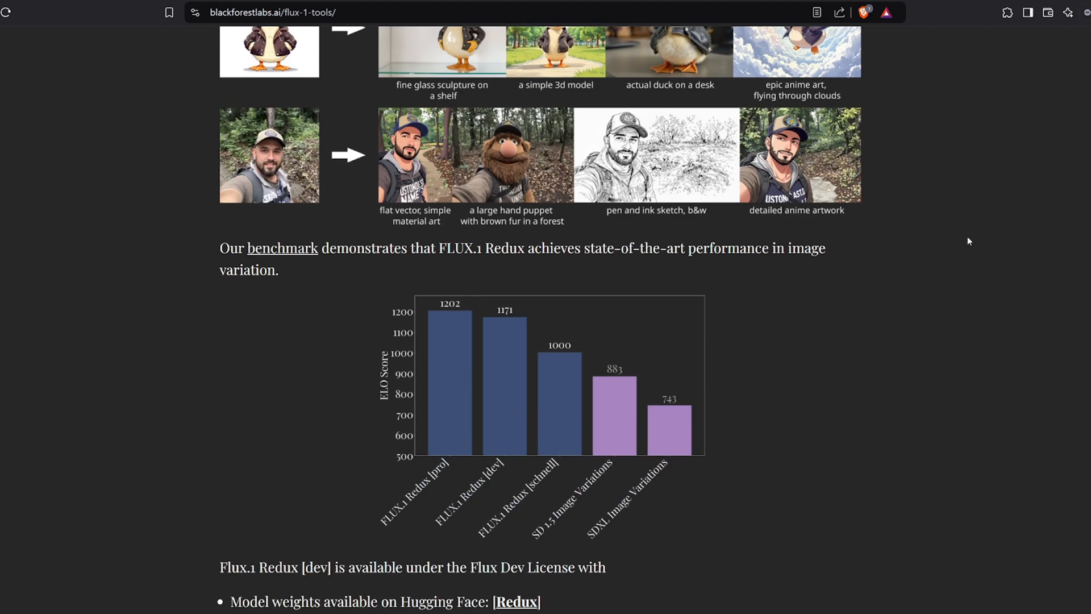
scroll("down", 3)
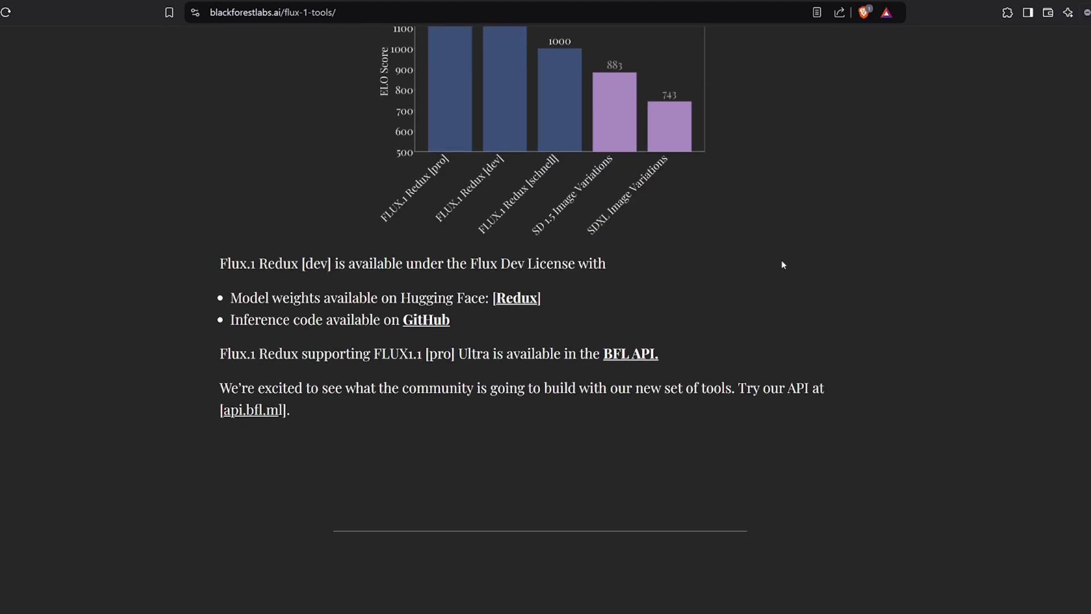
double_click(230, 263)
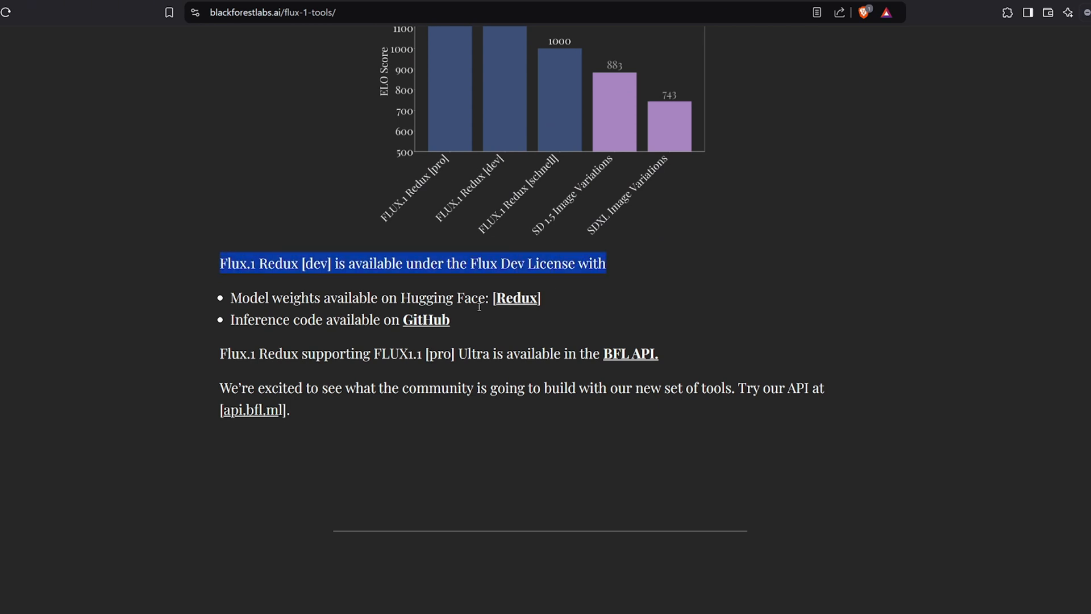
left_click(290, 237)
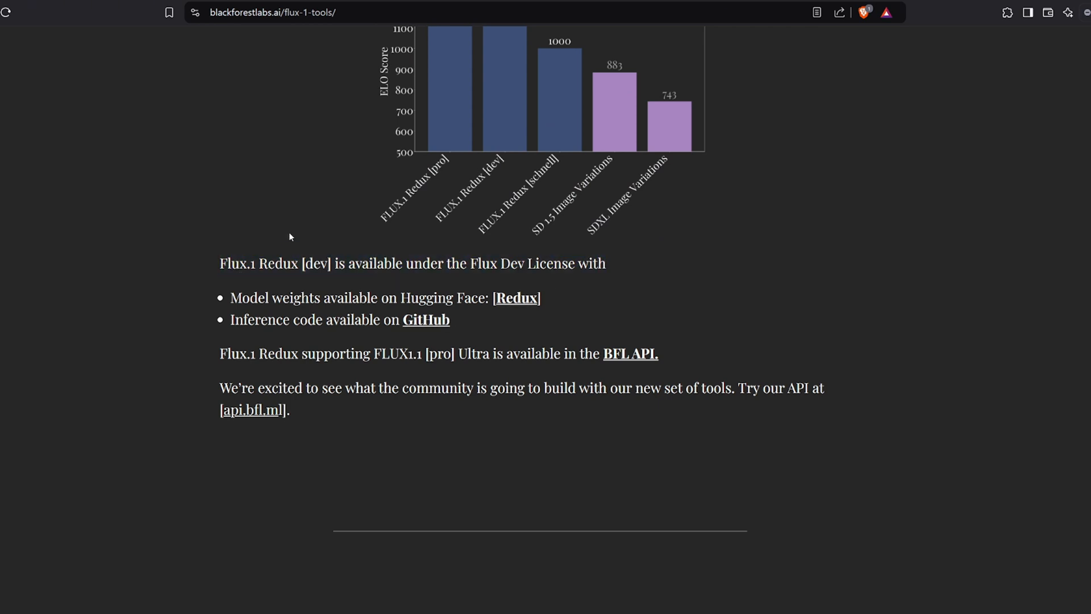
scroll("up", 3)
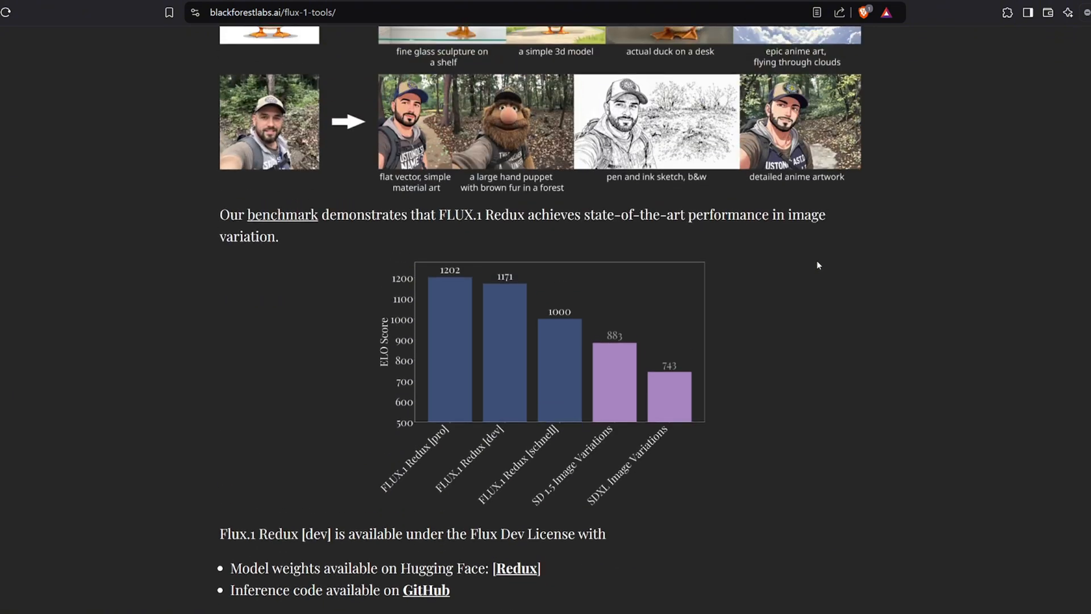
scroll("up", 3)
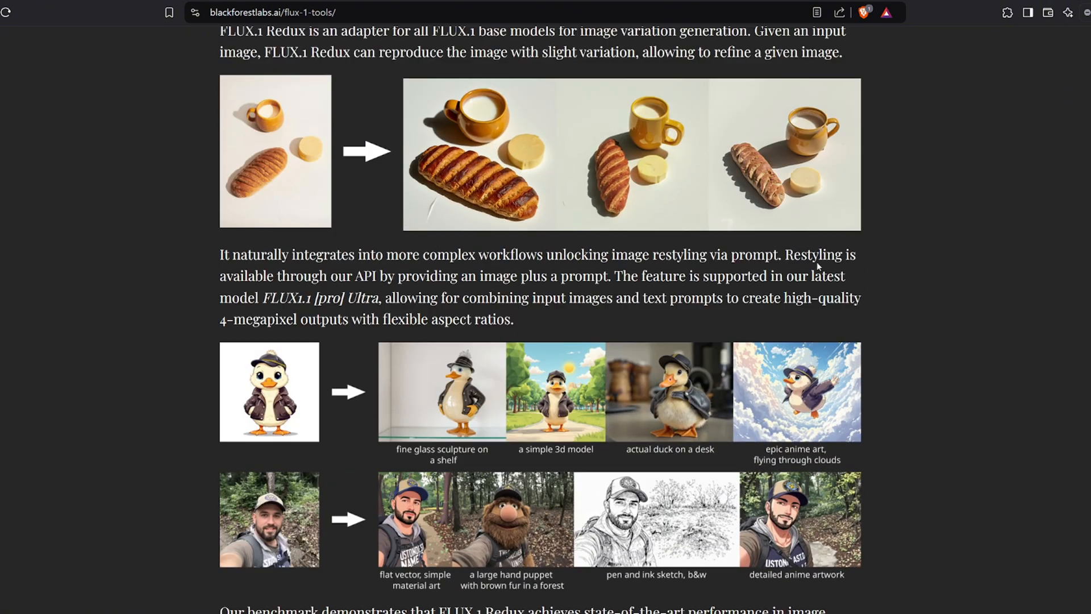
scroll("up", 3)
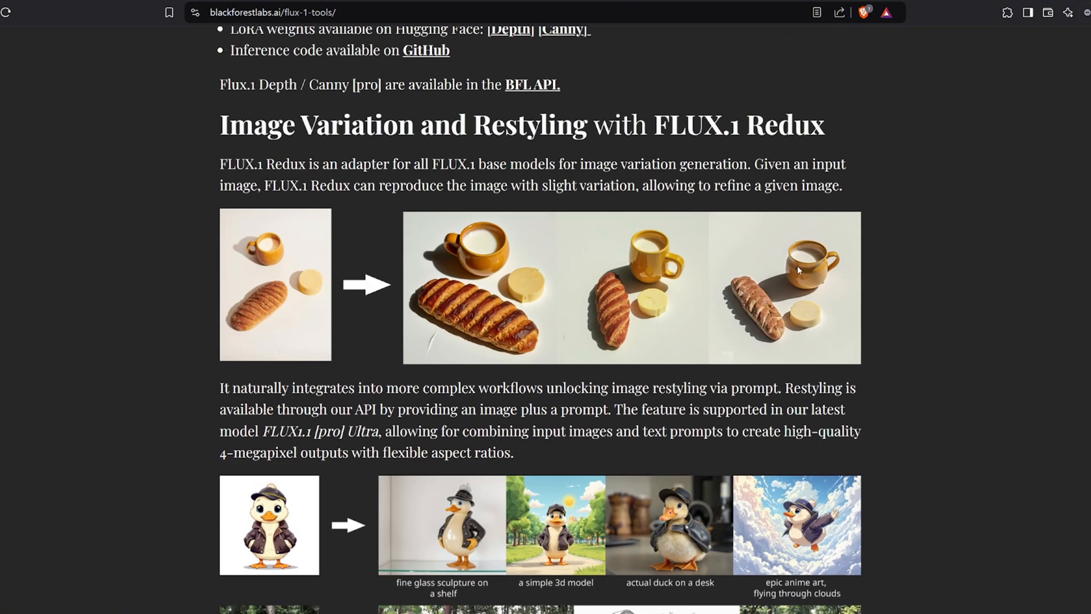
mouse_move(235, 6)
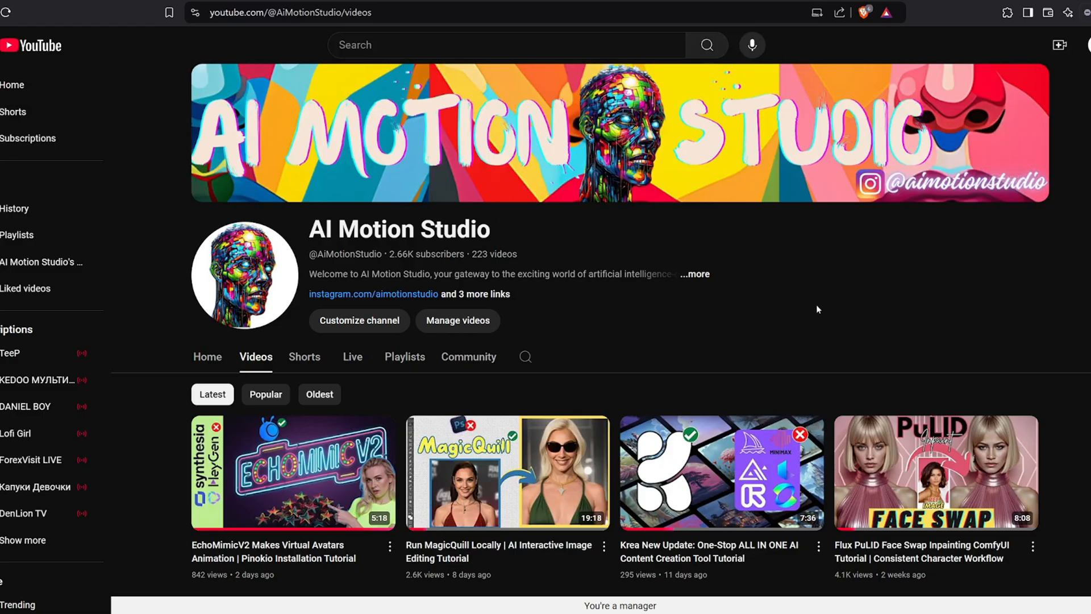
scroll("down", 3)
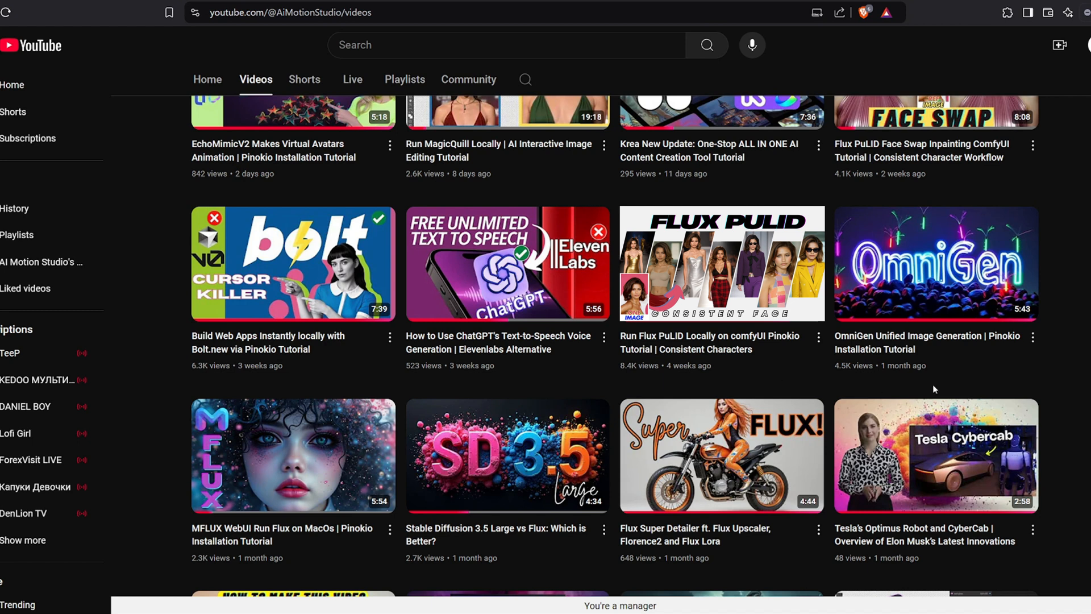
scroll("up", 3)
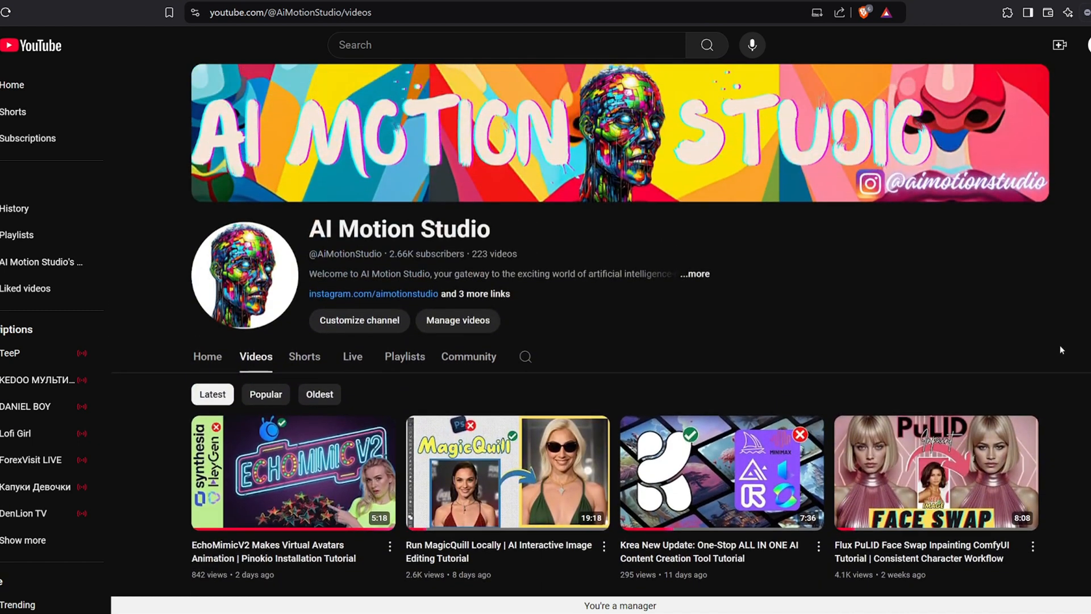
mouse_move(685, 275)
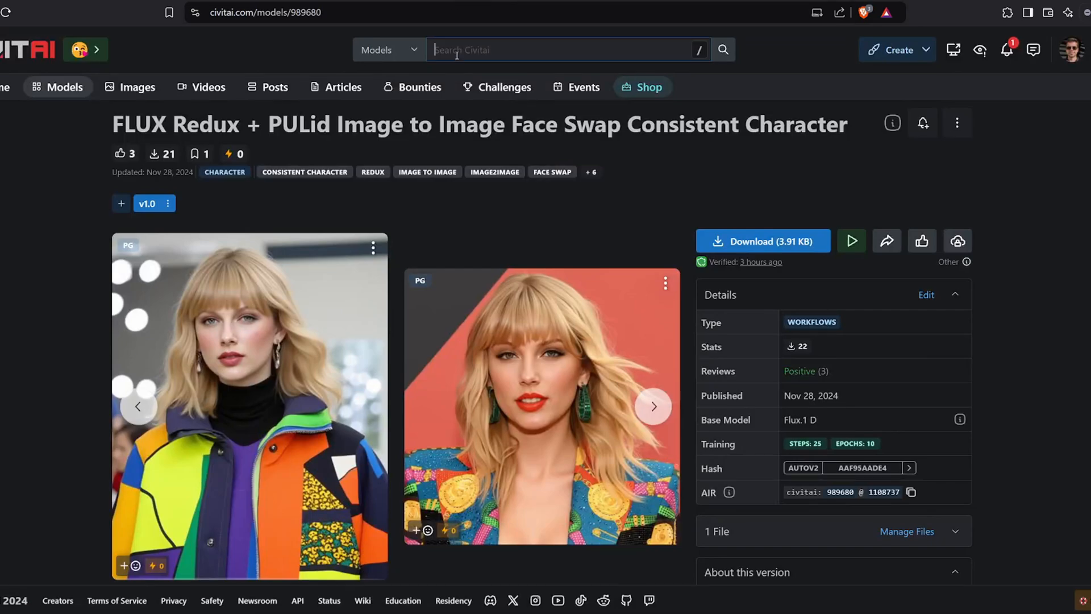
Search Civitai for 'aimotionstudio' and view the 15 results.
type("aimotion")
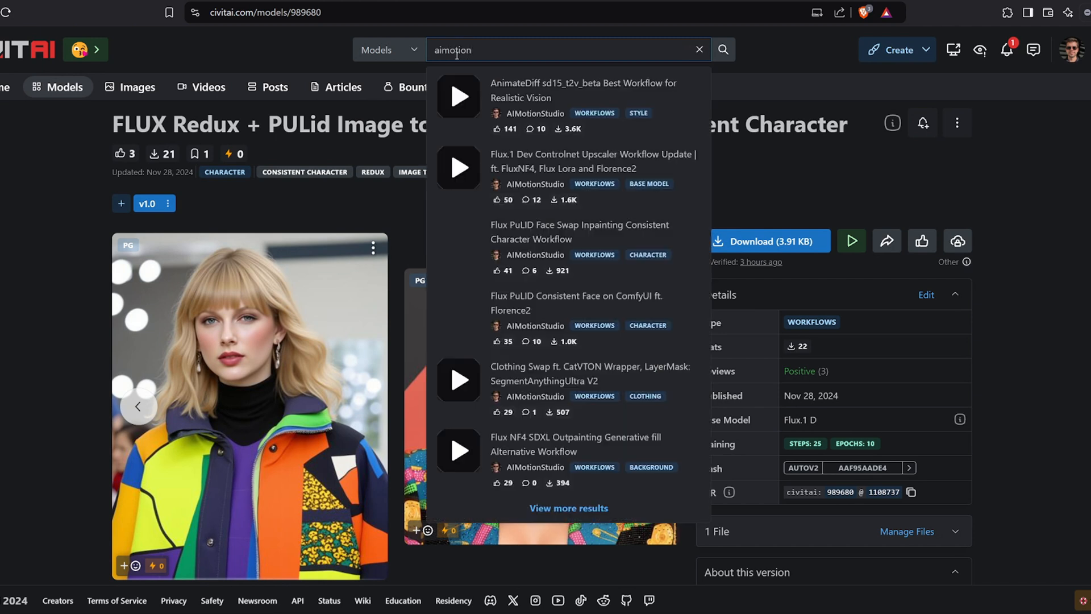
type("studio")
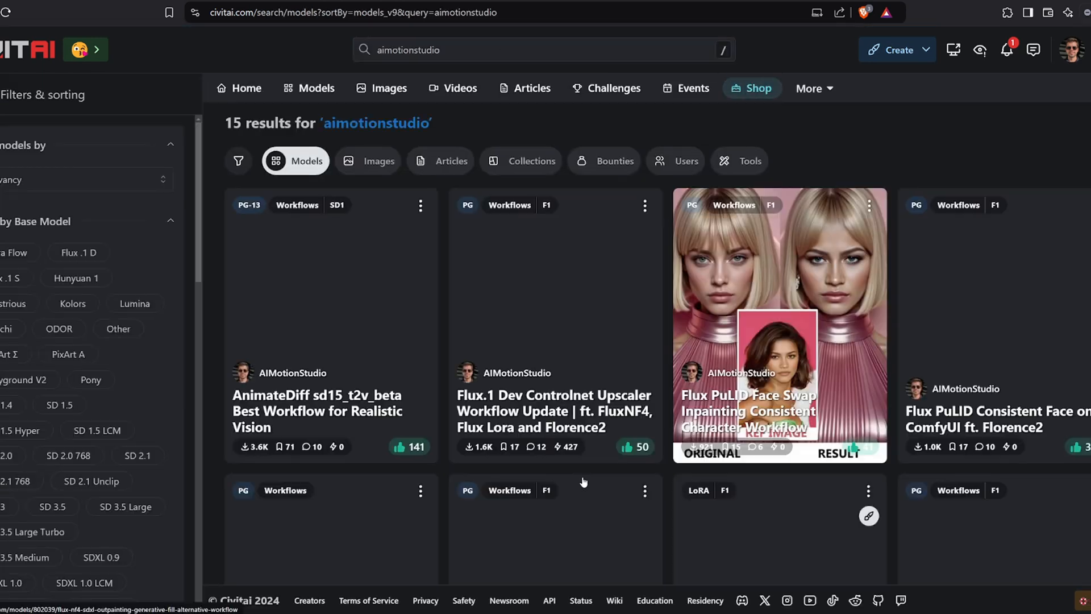
scroll("down", 3)
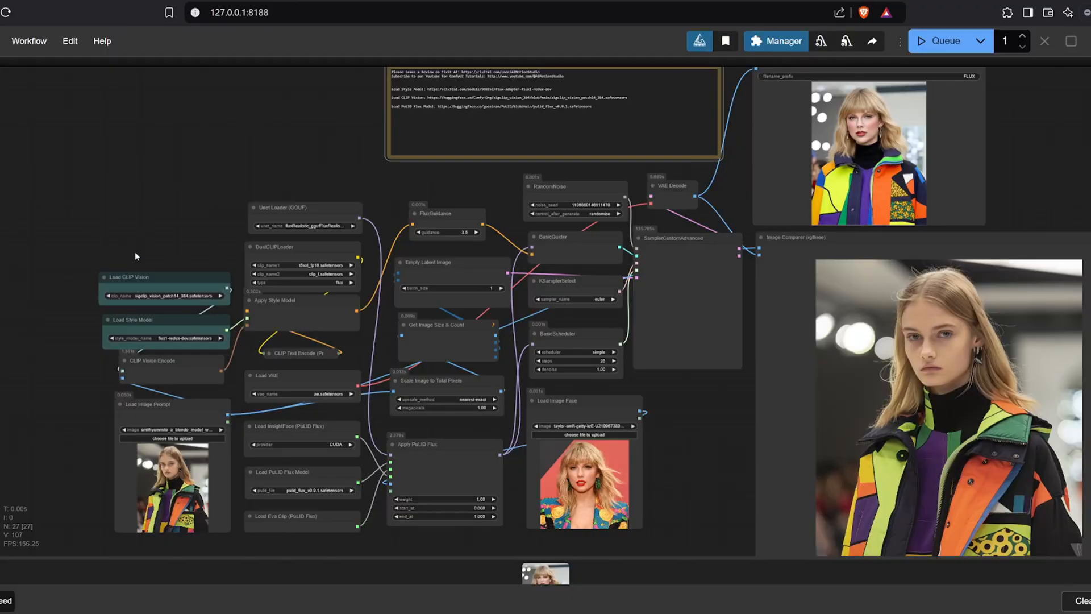
scroll("up", 3)
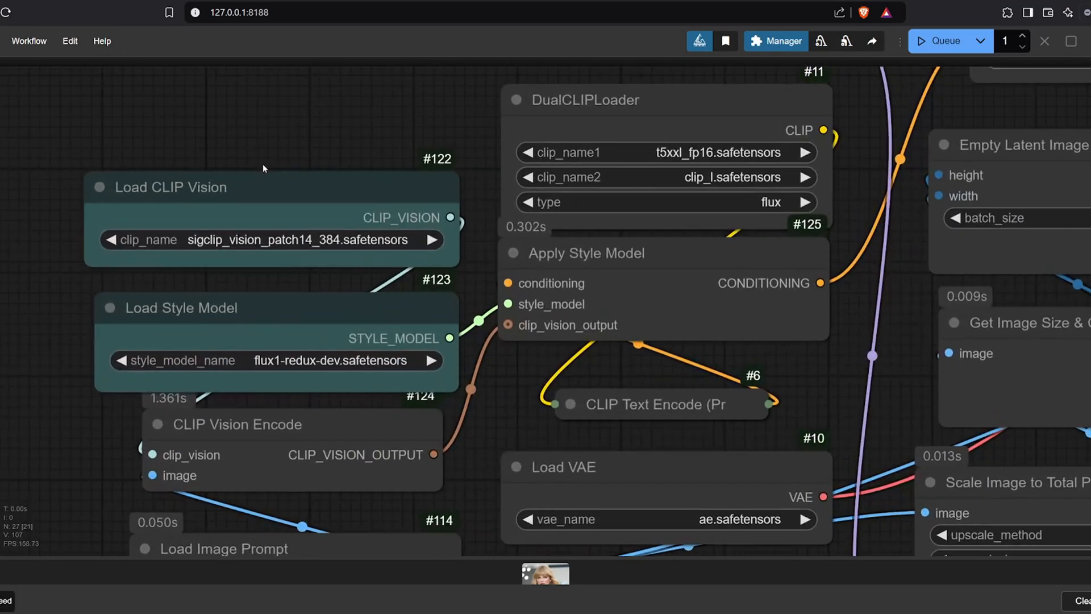
mouse_move(290, 321)
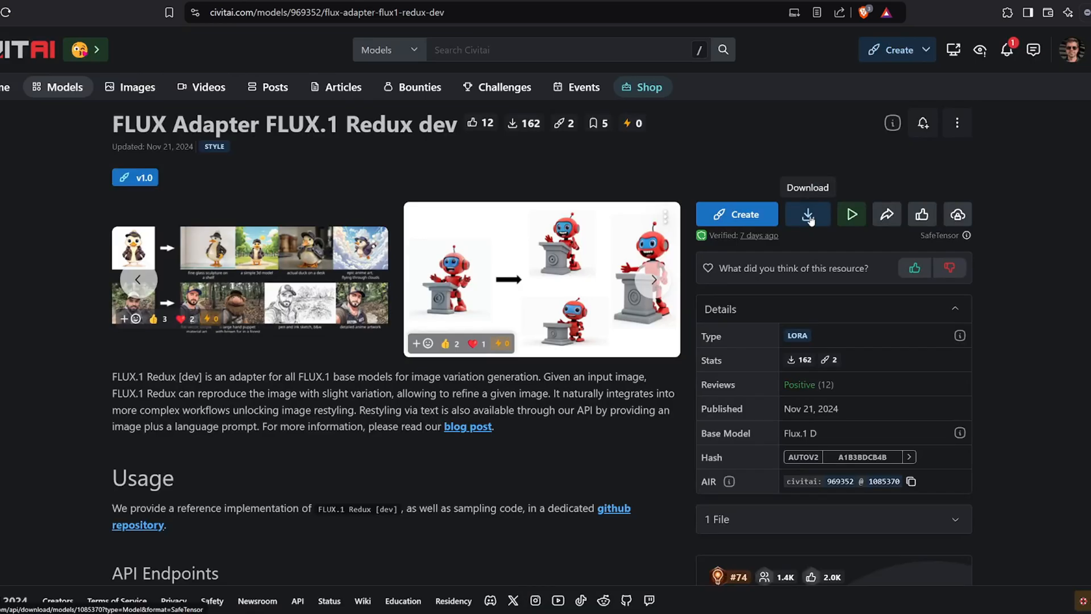
Download the FLUX.1 Redux dev adapter file and browse into the ComfyUI models folder.
left_click(807, 213)
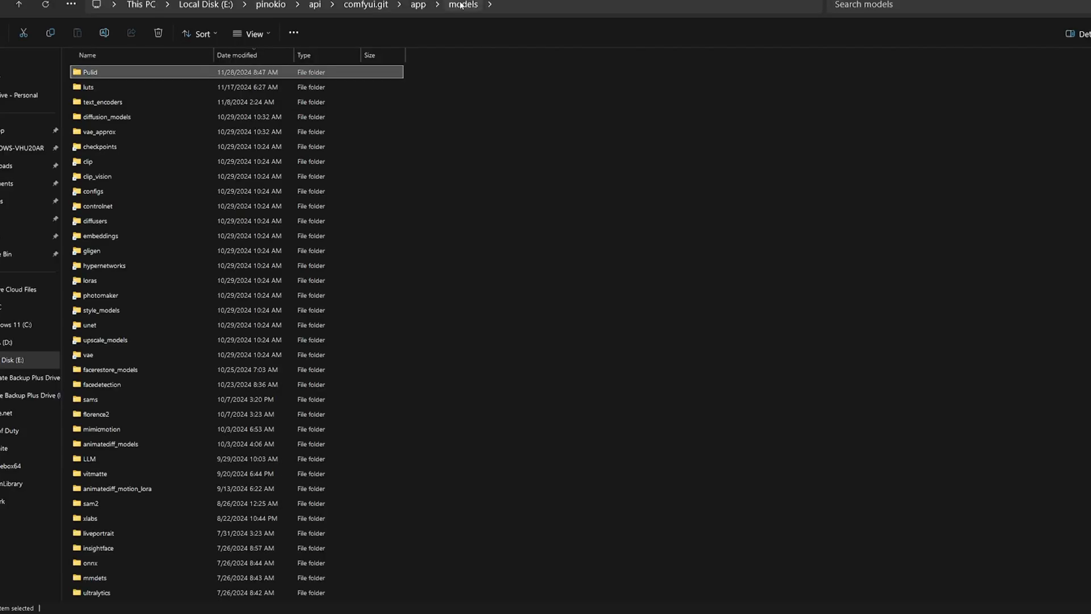
double_click(88, 71)
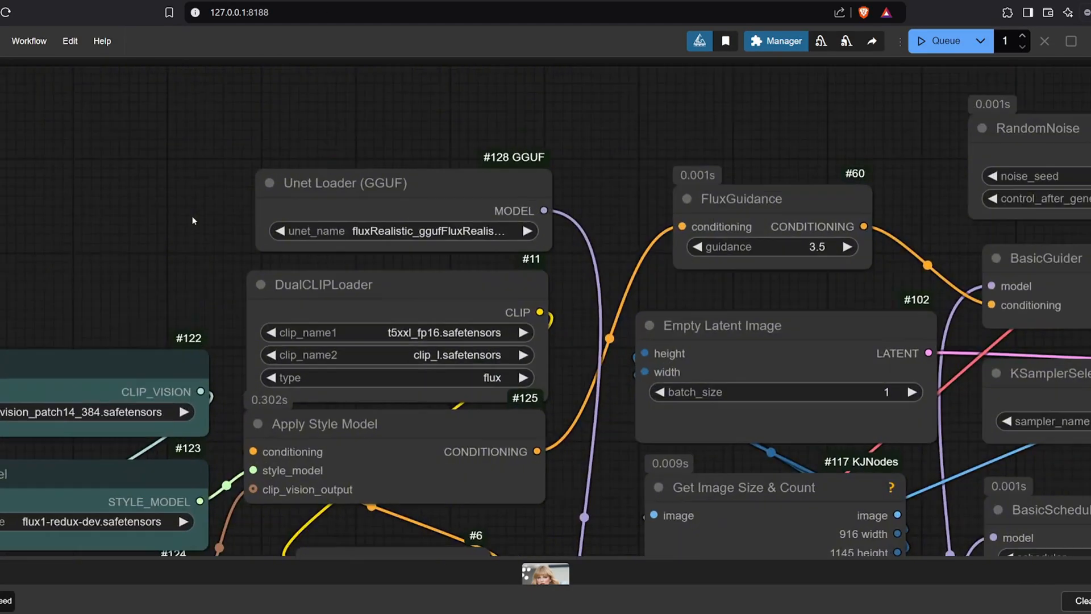
mouse_move(442, 237)
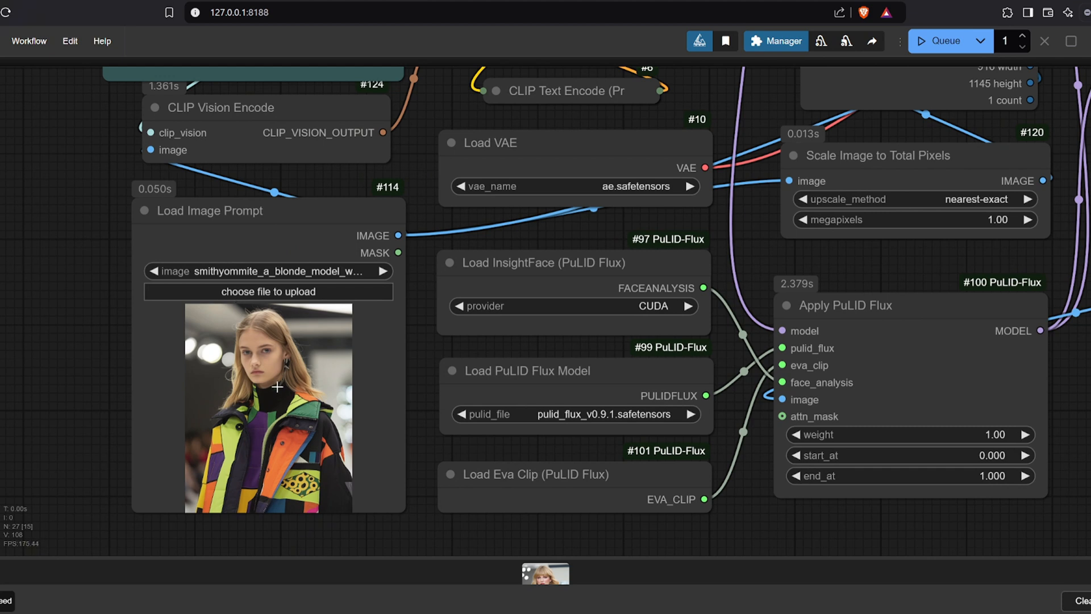
scroll("down", 3)
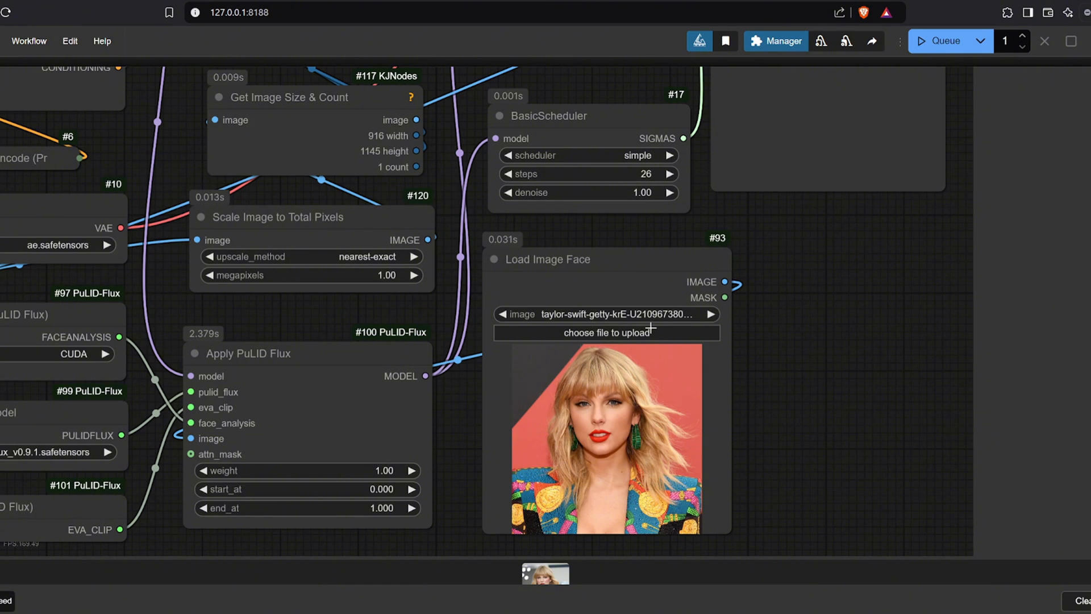
scroll("down", 3)
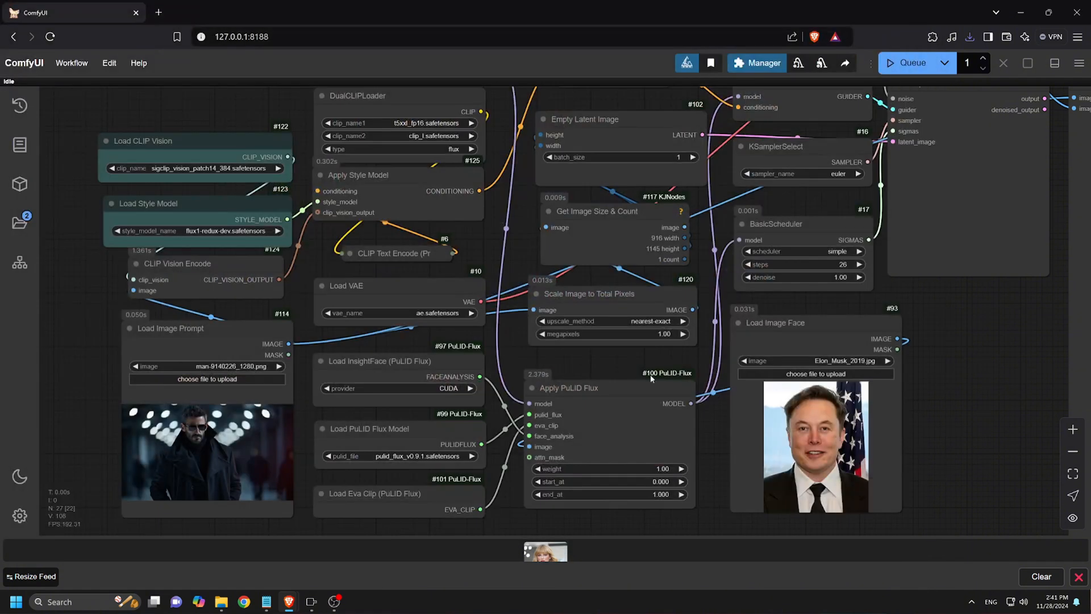
Queue the face-swap workflow with the businessman prompt image and reference face.
left_click(911, 63)
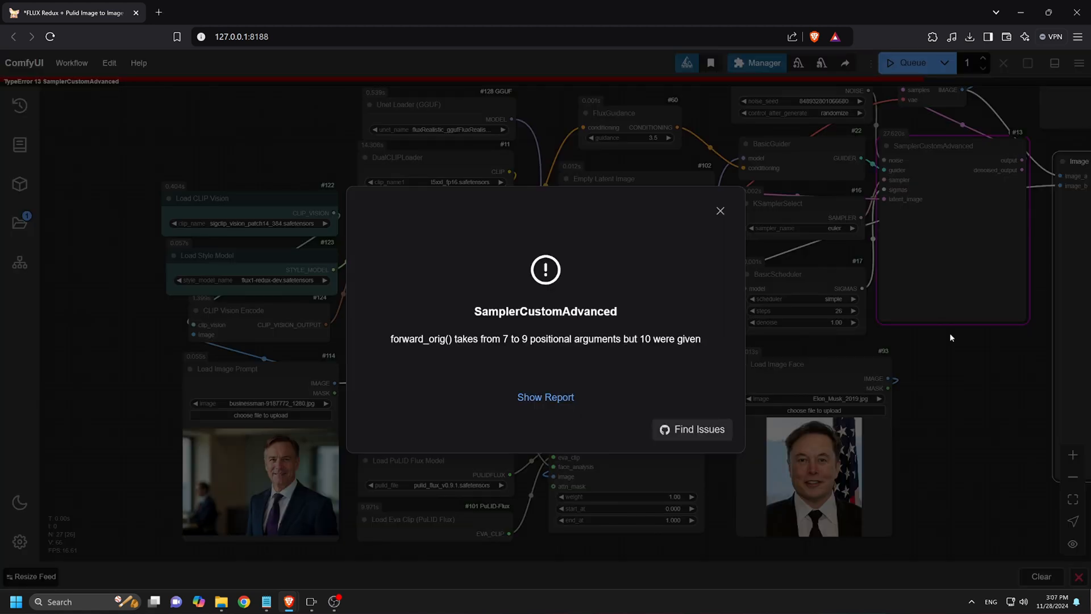
mouse_move(390, 346)
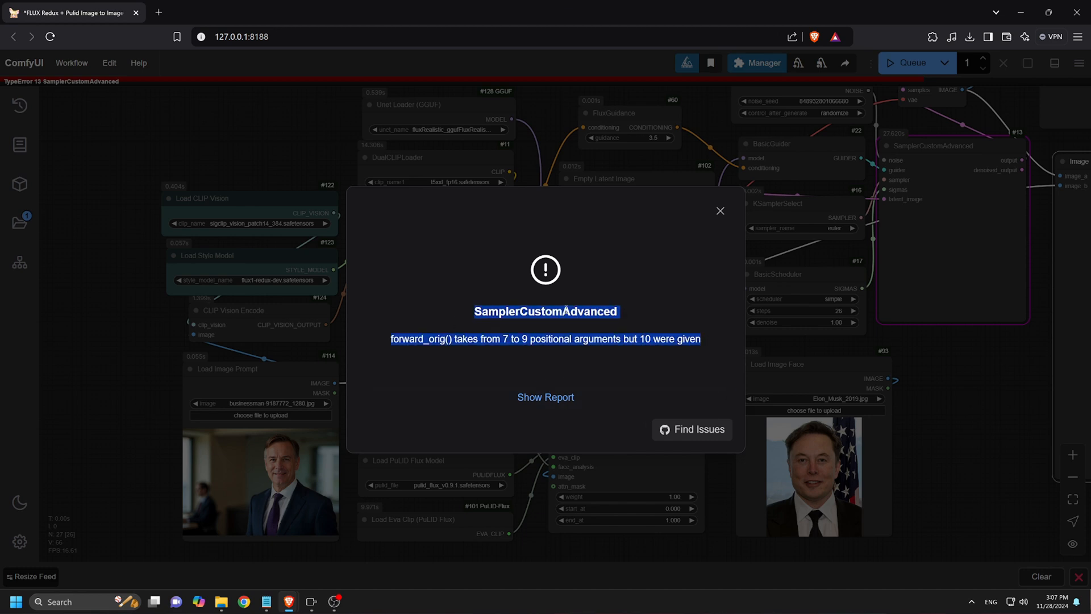
mouse_move(537, 305)
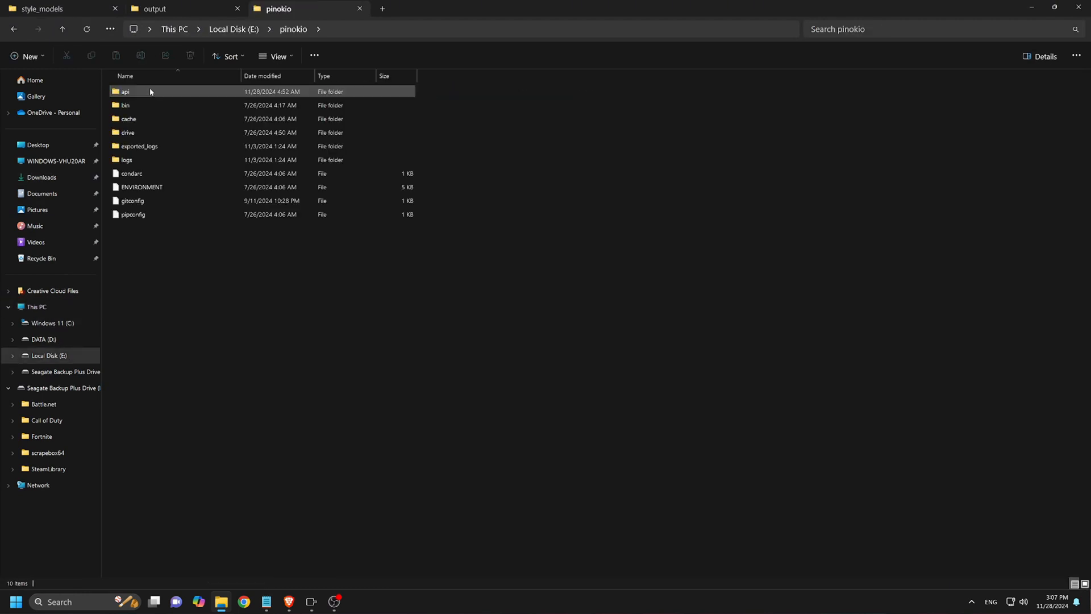
Navigate comfyui.git > app > comfy > ldm > flux to reach model.py.
double_click(125, 91)
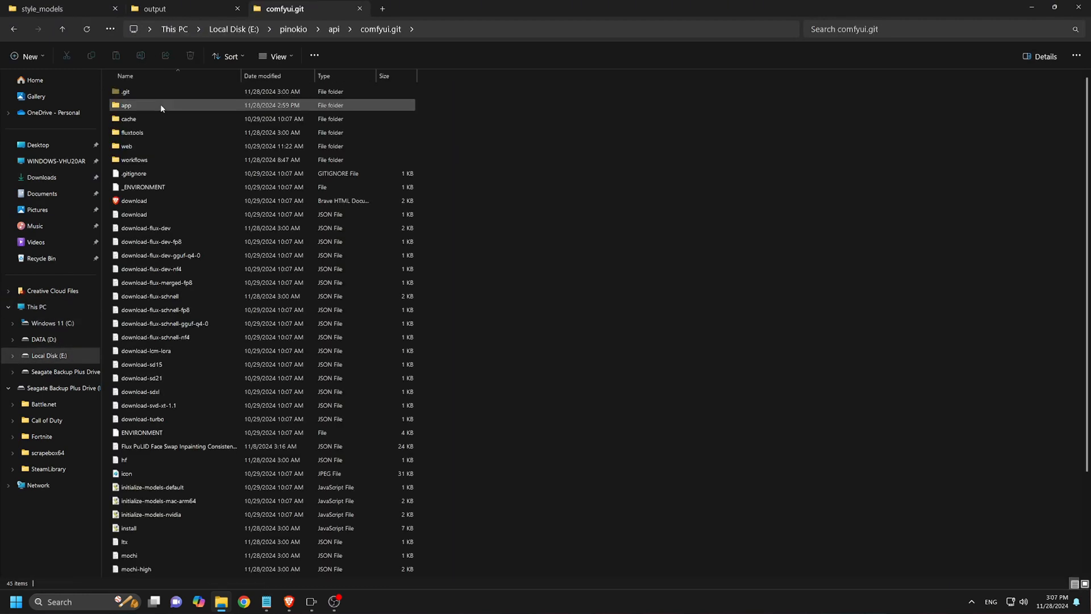
double_click(126, 105)
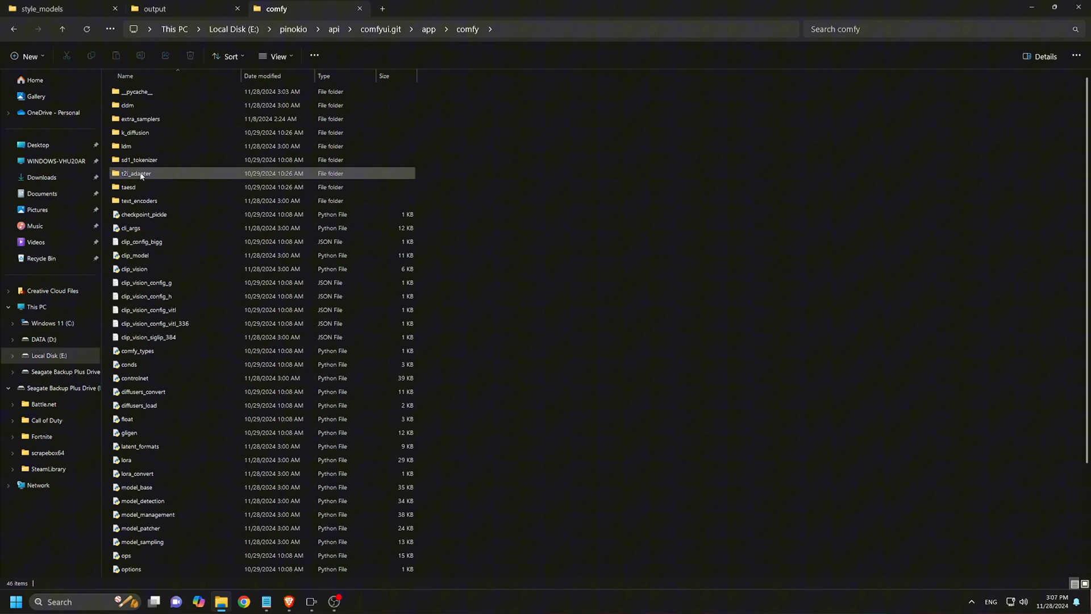
double_click(126, 147)
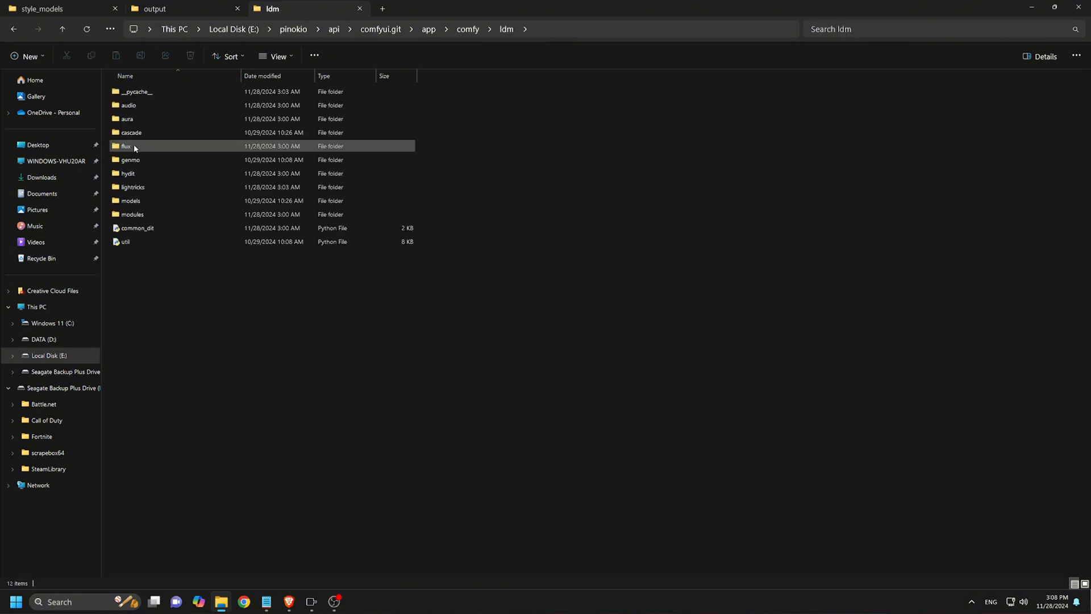
double_click(127, 146)
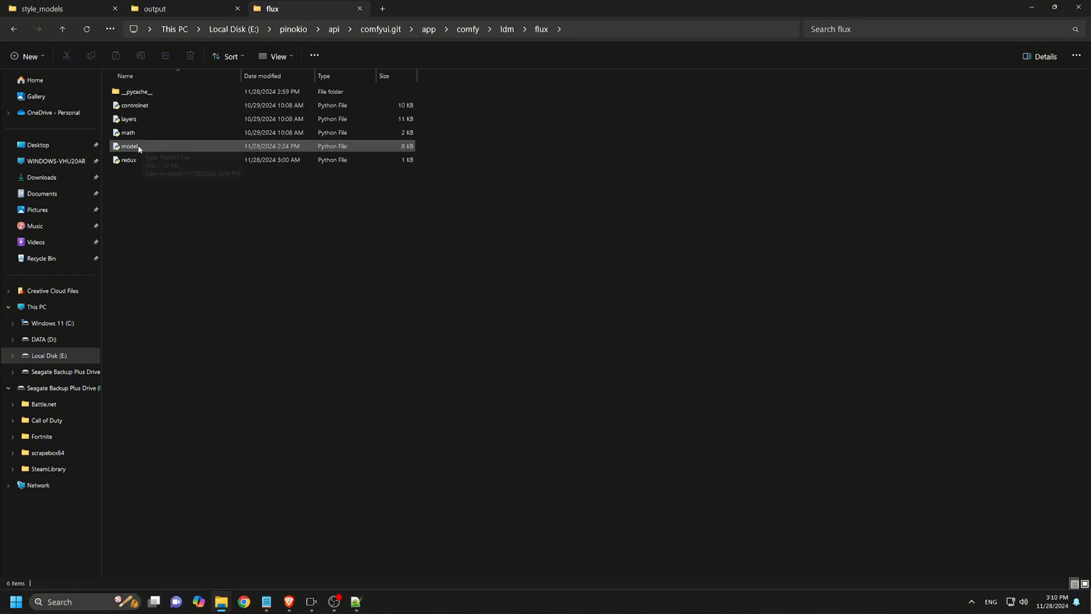
mouse_move(356, 601)
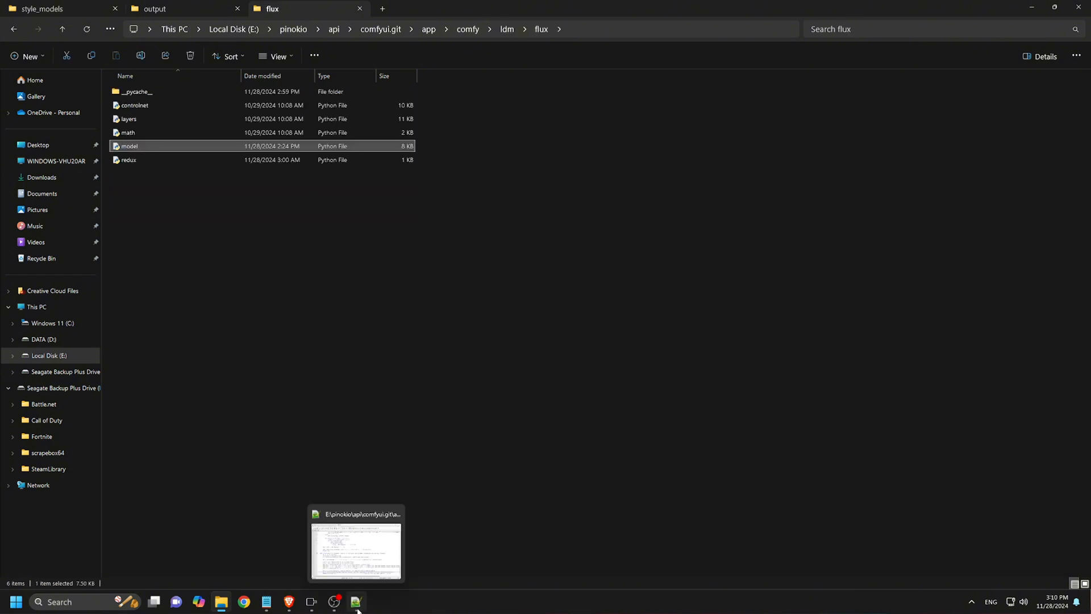
Search model.py for transformer_options and jump to its next occurrences.
left_click(355, 545)
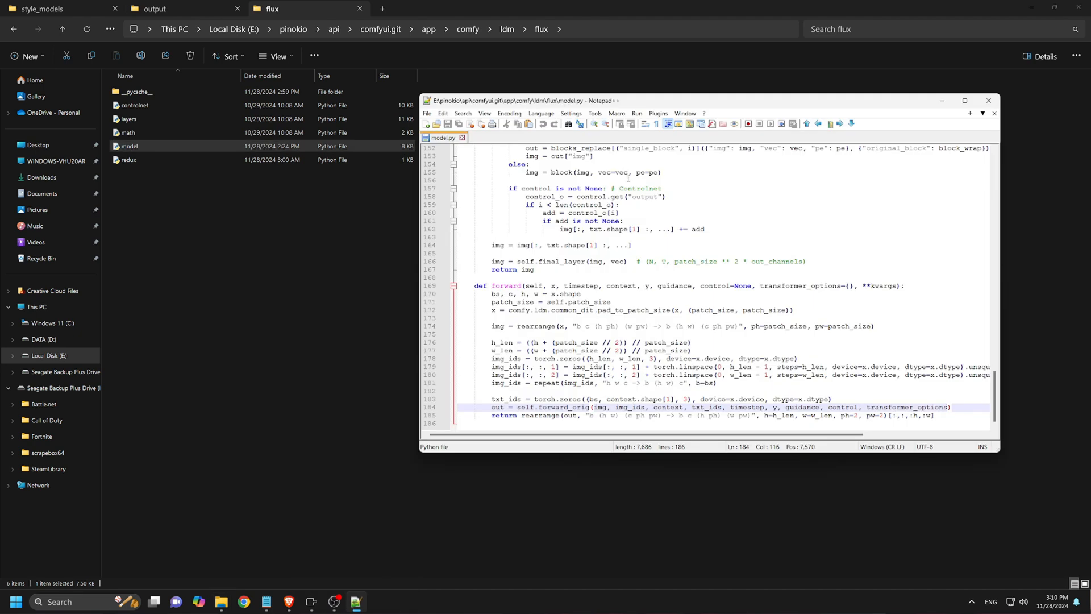
key("Ctrl+f")
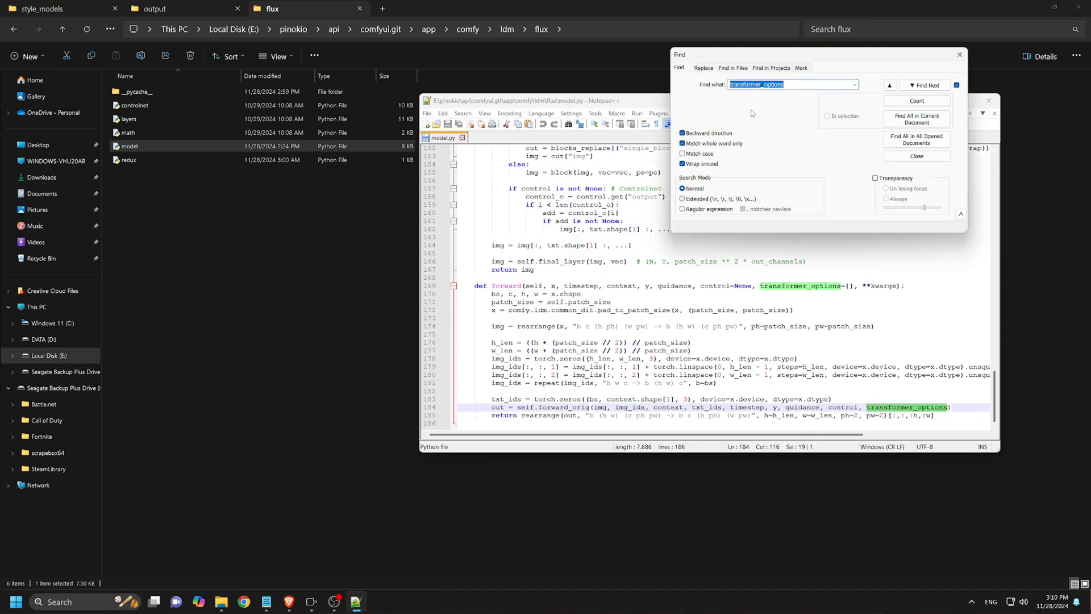
mouse_move(795, 84)
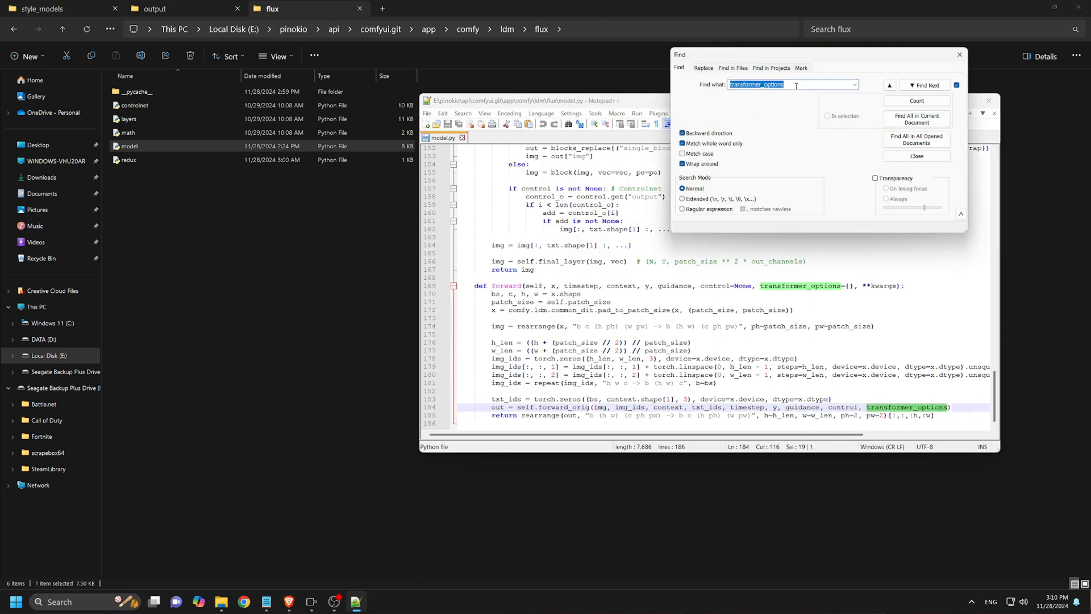
left_click(925, 85)
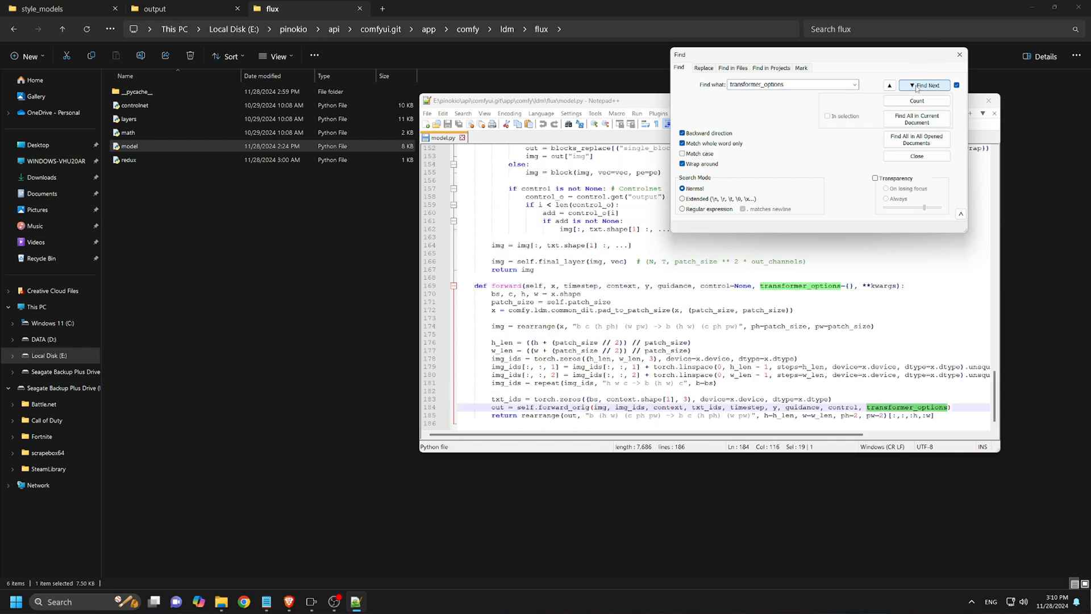
left_click(925, 85)
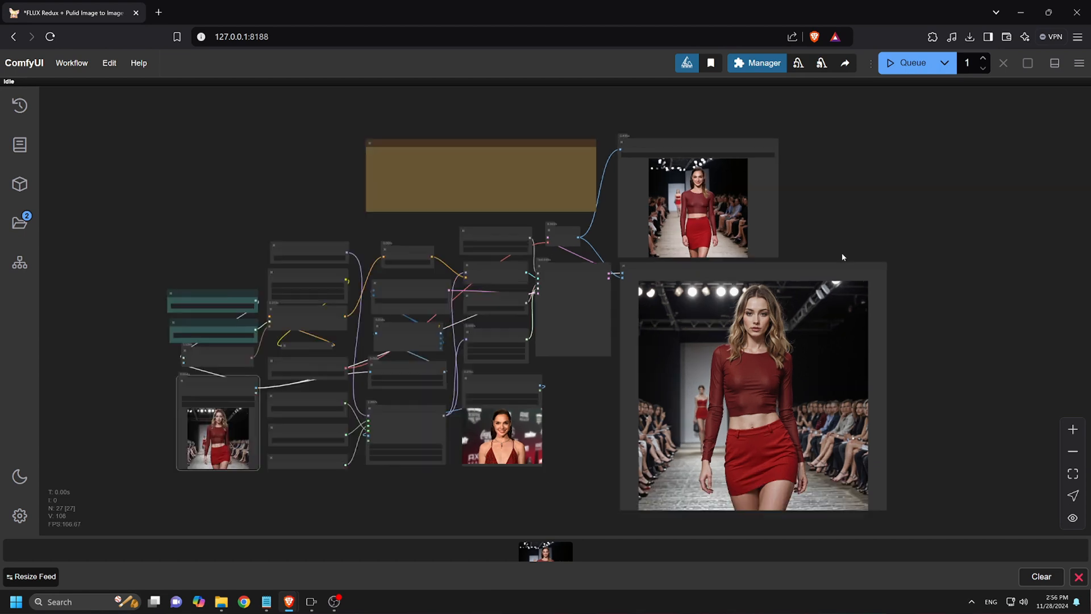
Open the ComfyUI Manager menu and view the Update All option.
left_click(757, 62)
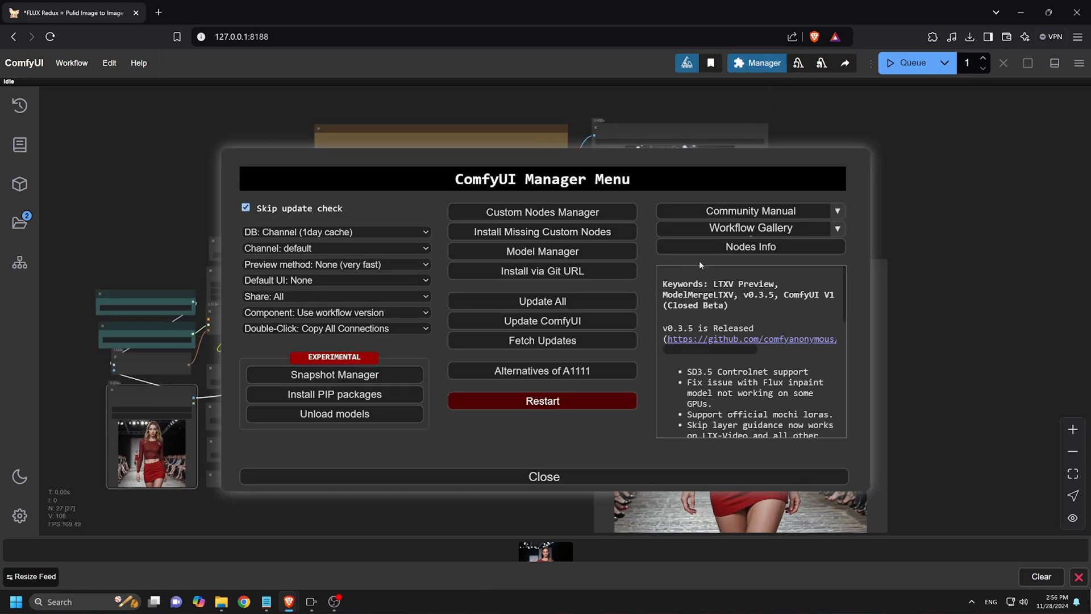
left_click(542, 232)
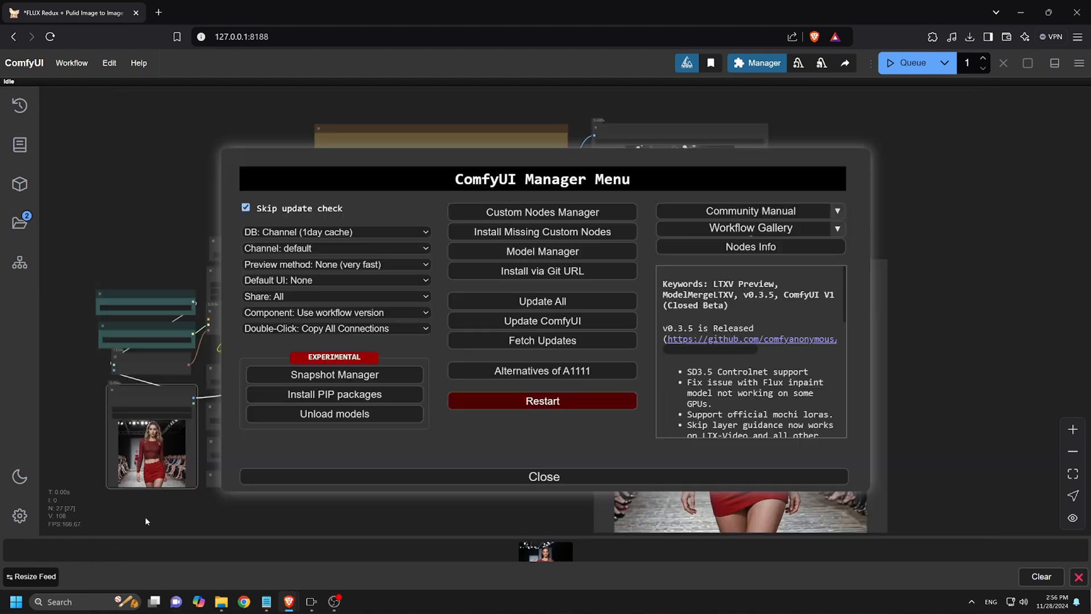
mouse_move(542, 300)
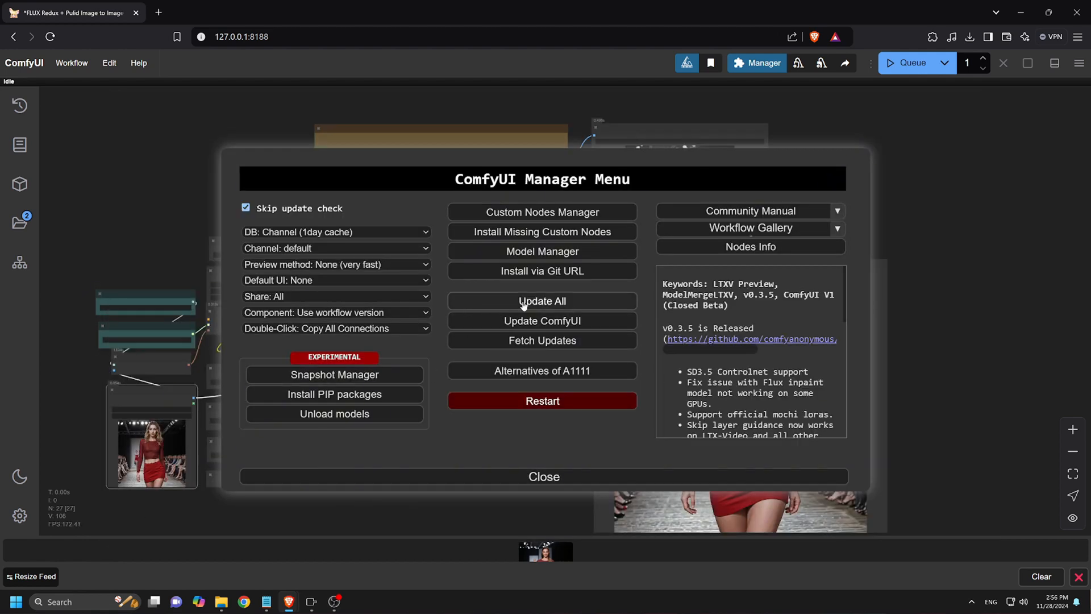
mouse_move(554, 309)
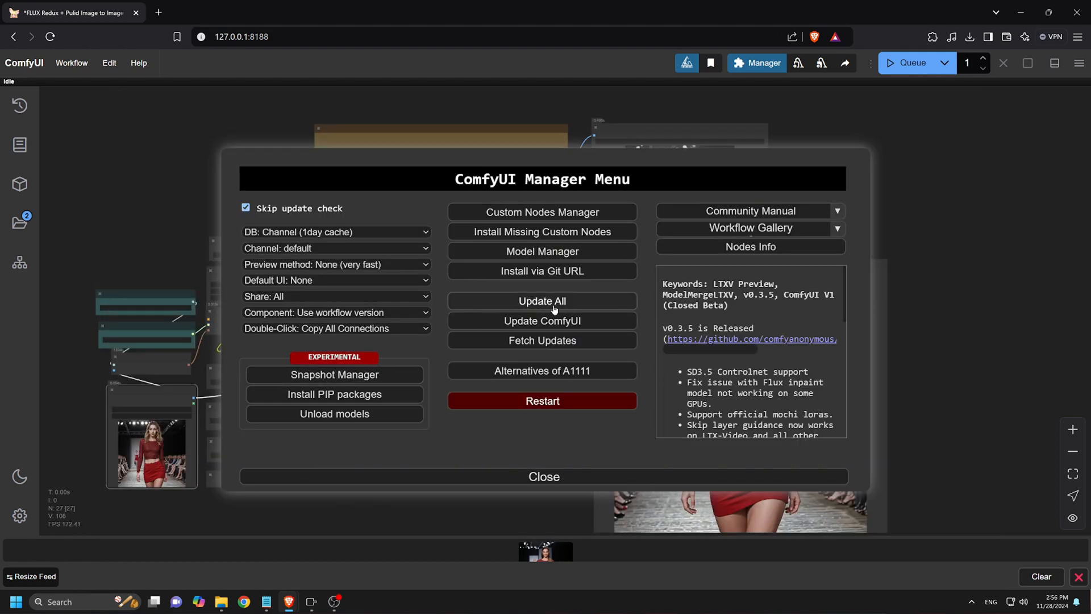
mouse_move(647, 383)
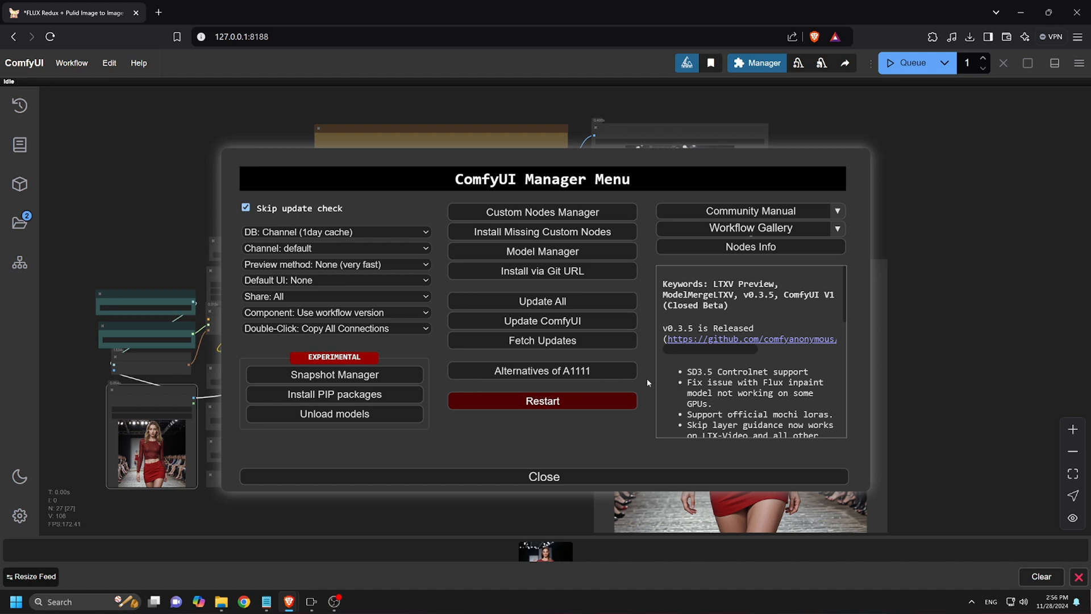